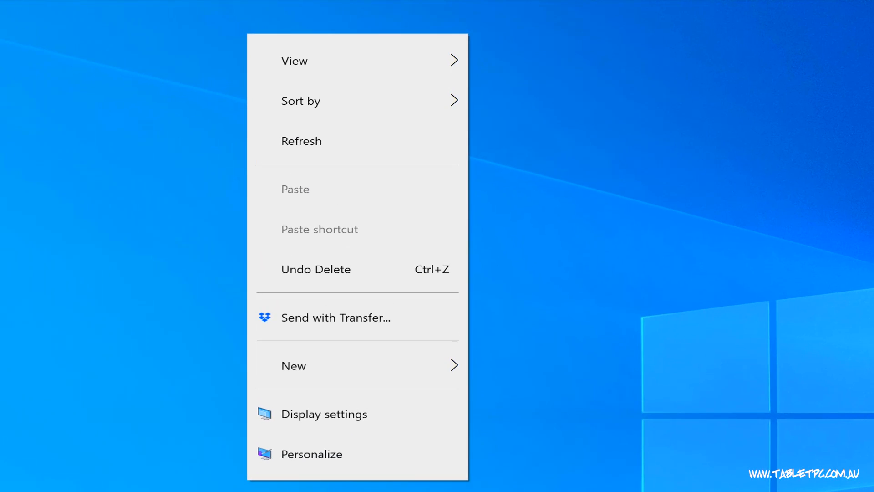
Reach the Multiple displays option on the Display settings page from the desktop
{"action": "left_click", "coordinate": [324, 414]}
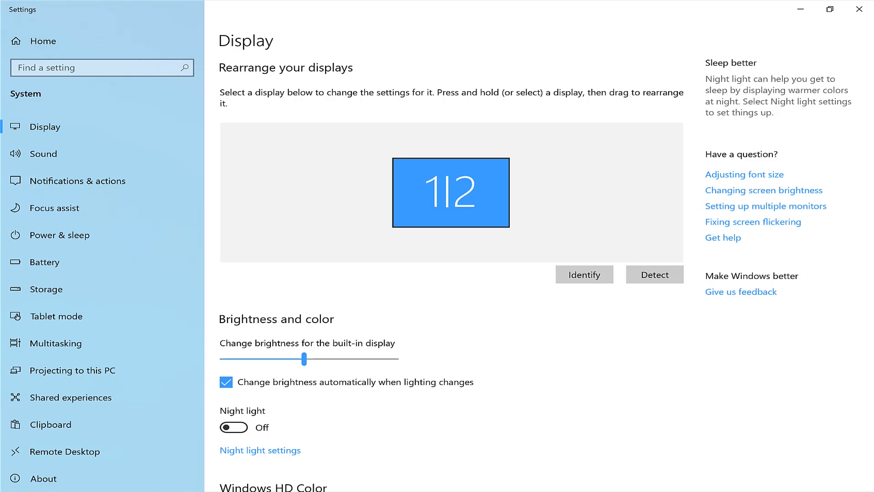
{"action": "scroll", "scroll_direction": "down", "scroll_amount": 3}
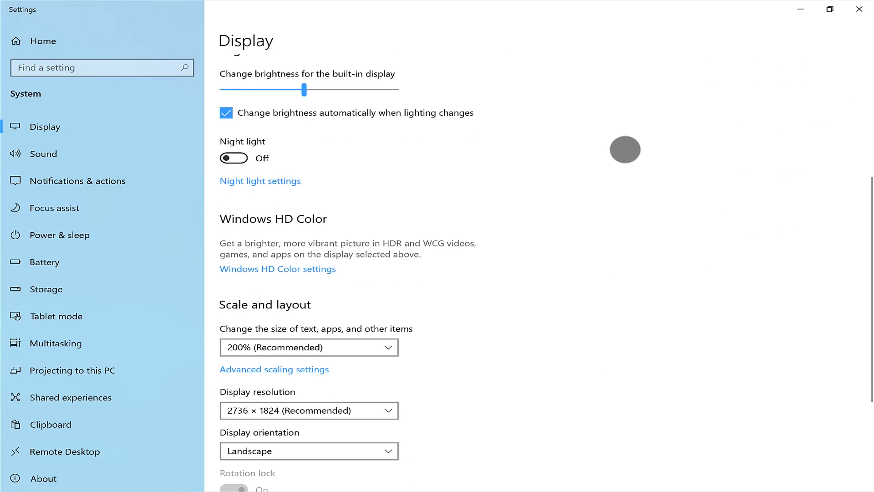
{"action": "scroll", "scroll_direction": "down", "scroll_amount": 3}
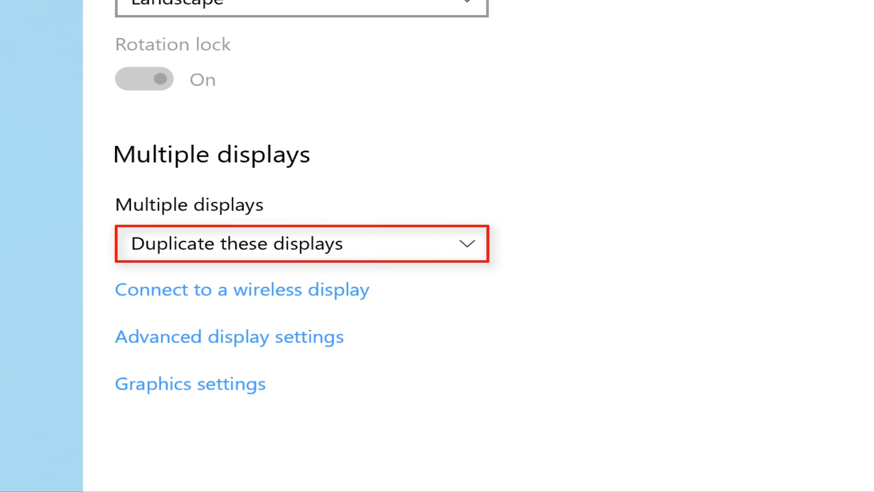
Set Multiple displays to 'Extend these displays' and keep the change
{"action": "left_click", "coordinate": [301, 244]}
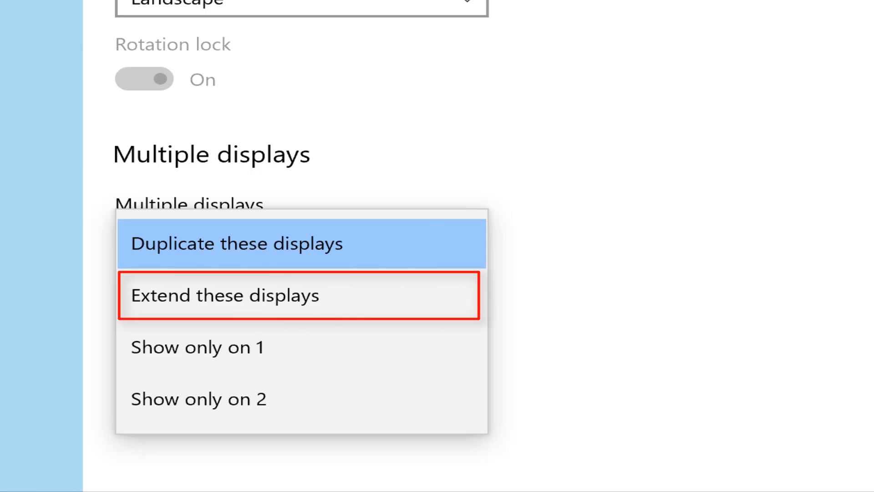
{"action": "left_click", "coordinate": [226, 295]}
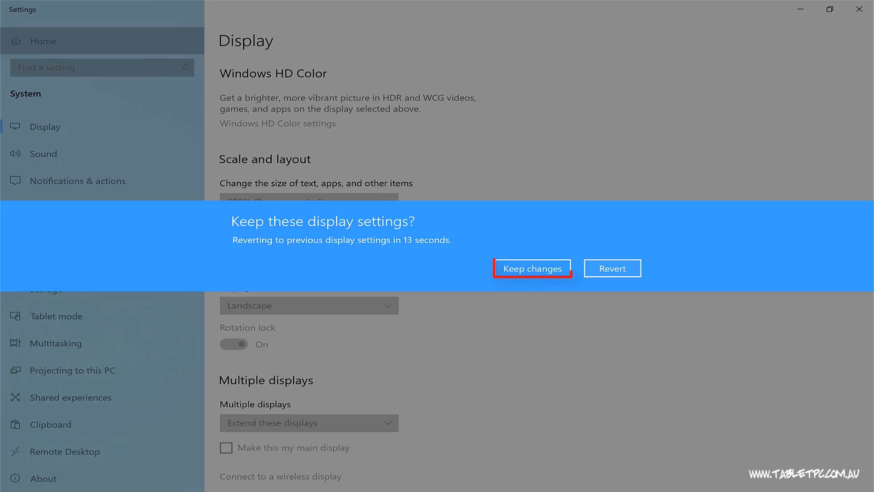
{"action": "left_click", "coordinate": [533, 268]}
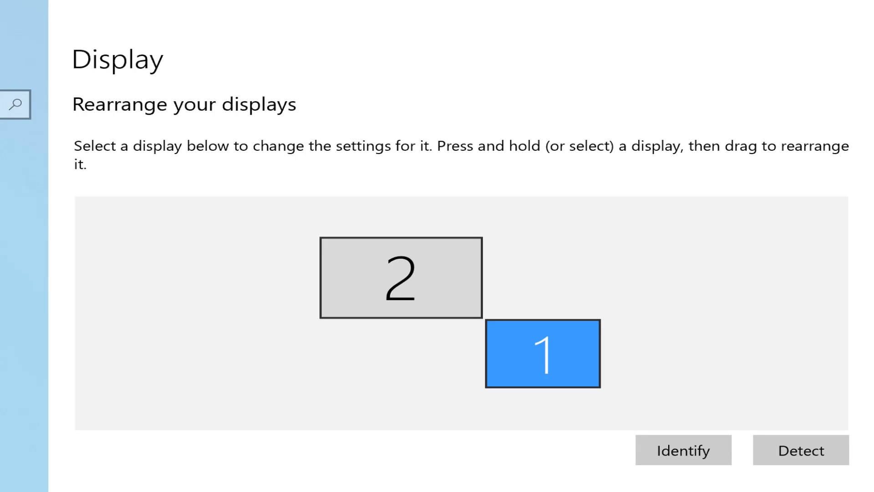
Identify displays 1 and 2, then drag display 2 centred above display 1
{"action": "left_click", "coordinate": [543, 355]}
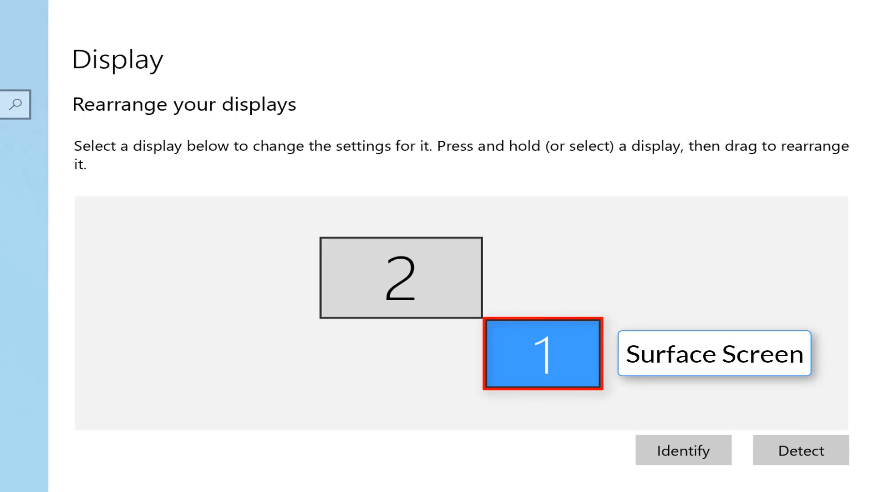
{"action": "left_click", "coordinate": [400, 279]}
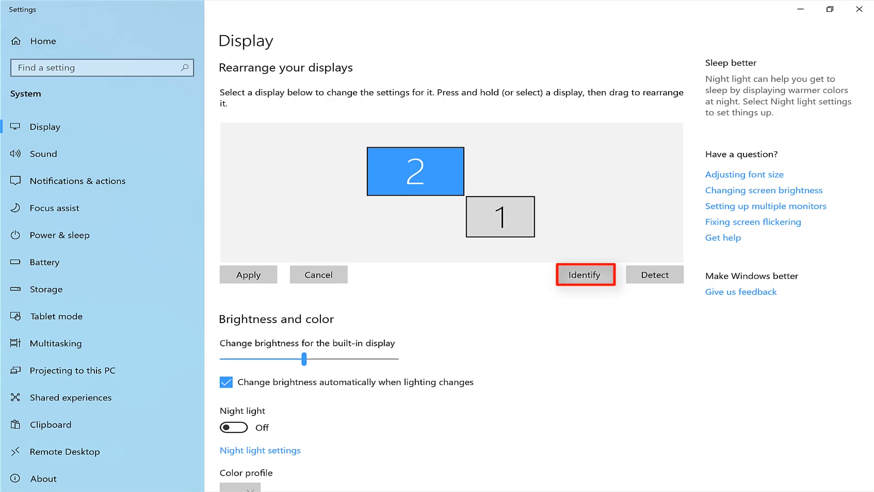
{"action": "left_click", "coordinate": [584, 275]}
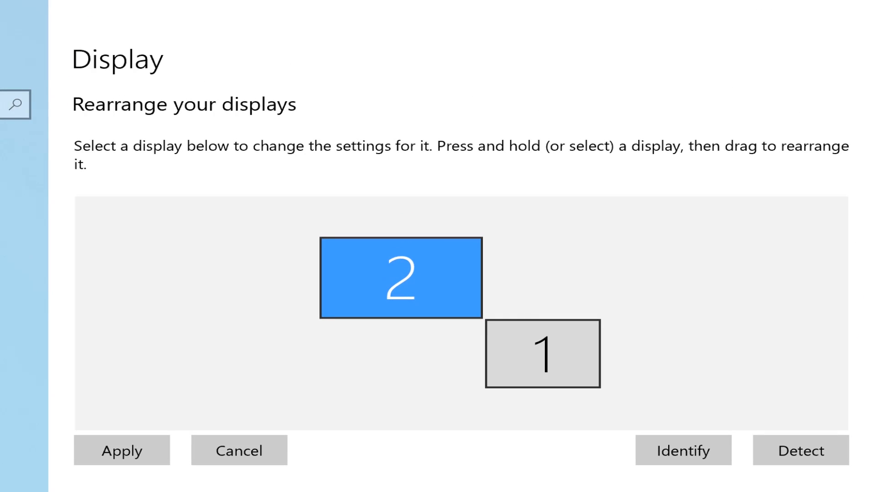
{"action": "left_click_drag", "start_coordinate": [400, 278], "coordinate": [432, 278]}
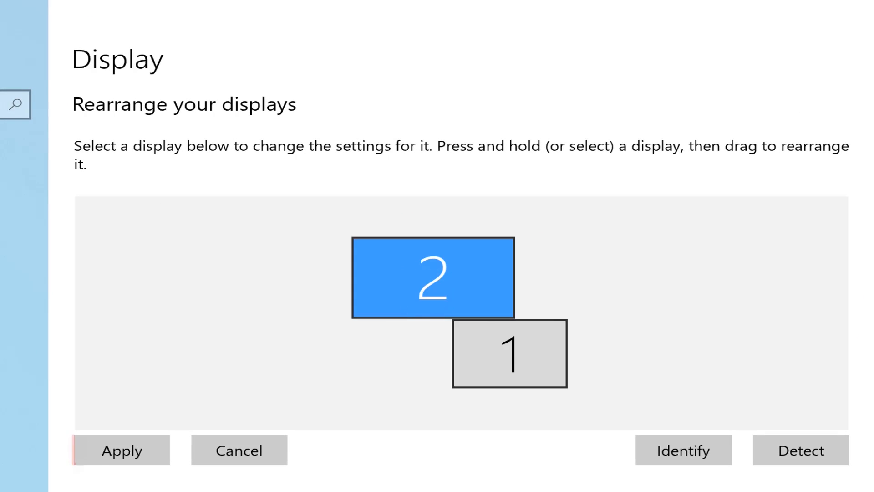